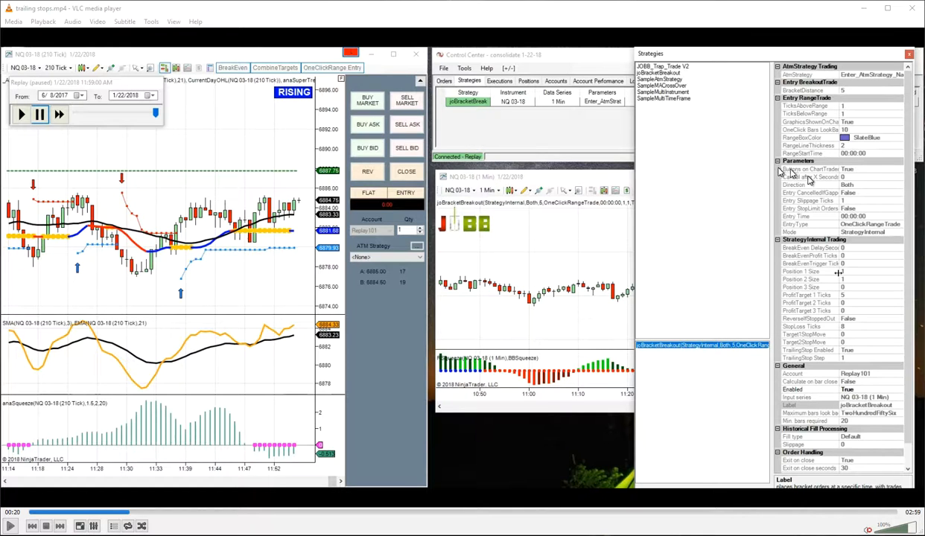
mouse_move(856, 278)
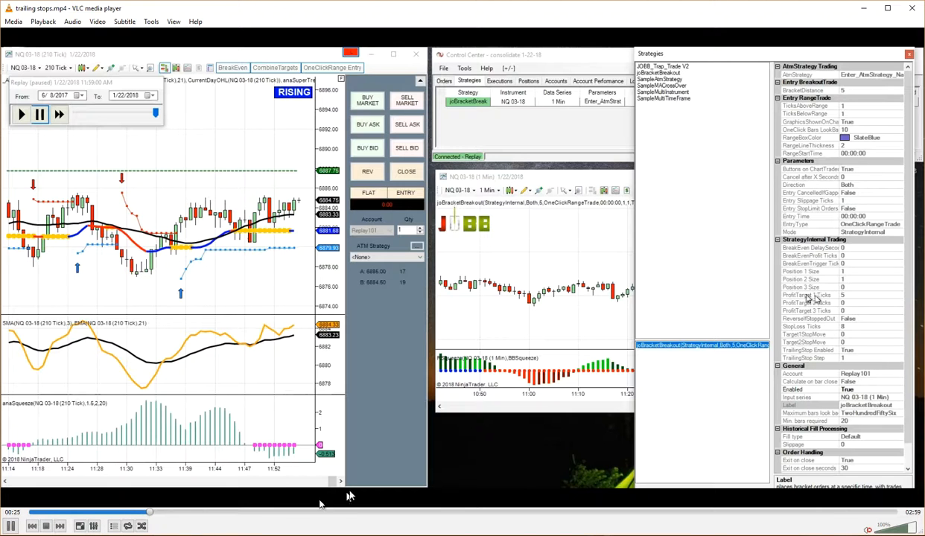
Step: Apply the joBracketBreakout strategy settings and fast-forward the NQ 03-18 market replay
left_click(188, 514)
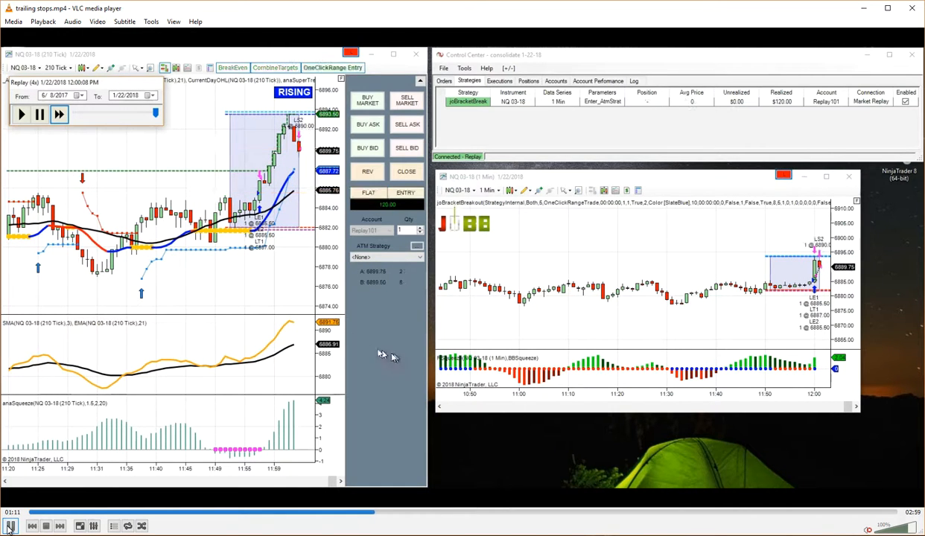
left_click(39, 114)
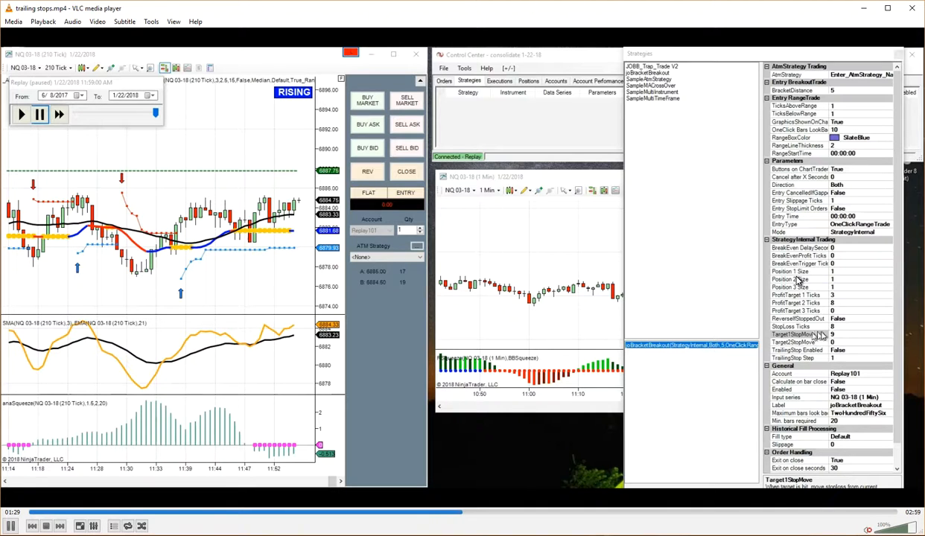
Step: Set the first-target stop move to 0 and choose the trailing stop option
left_click(793, 334)
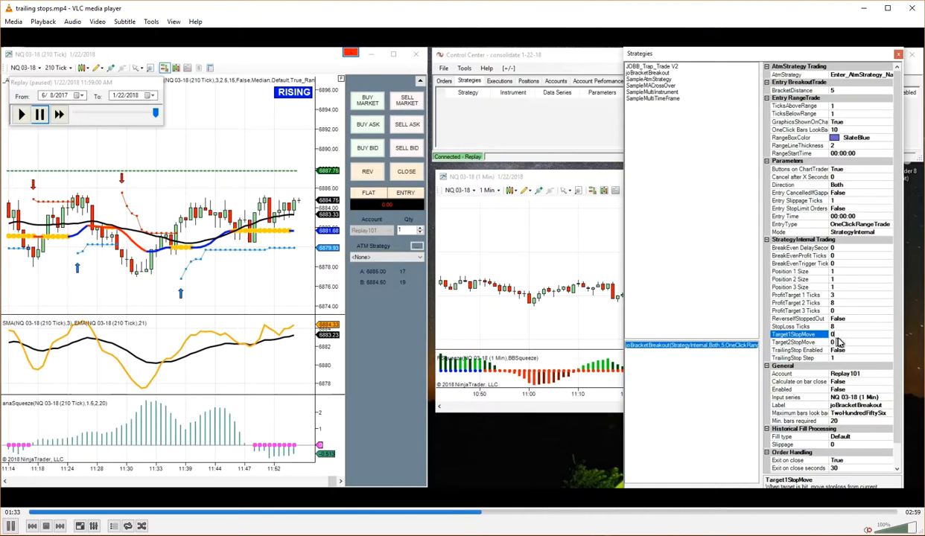
mouse_move(838, 347)
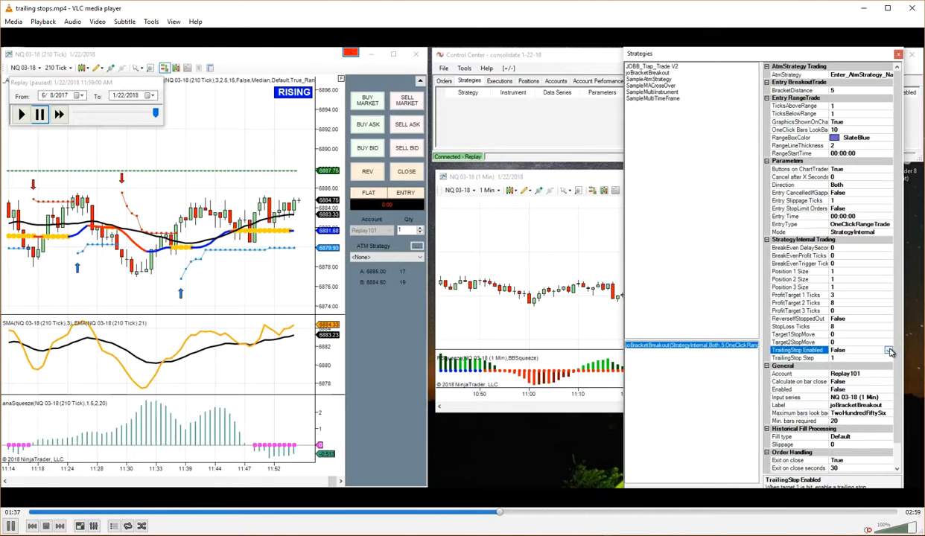
left_click(887, 350)
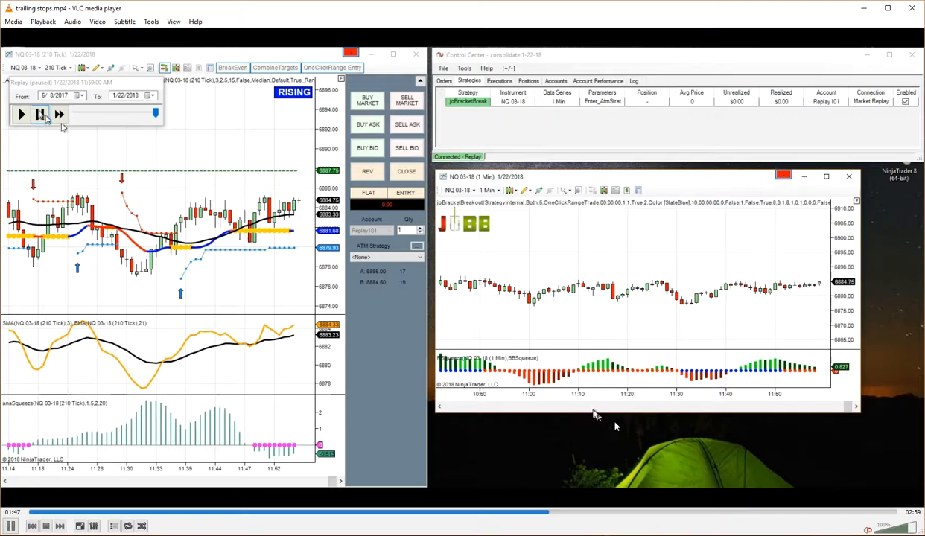
Step: Resume replay until the first target fills, then reopen the 1 Min chart's Strategies window
left_click(20, 114)
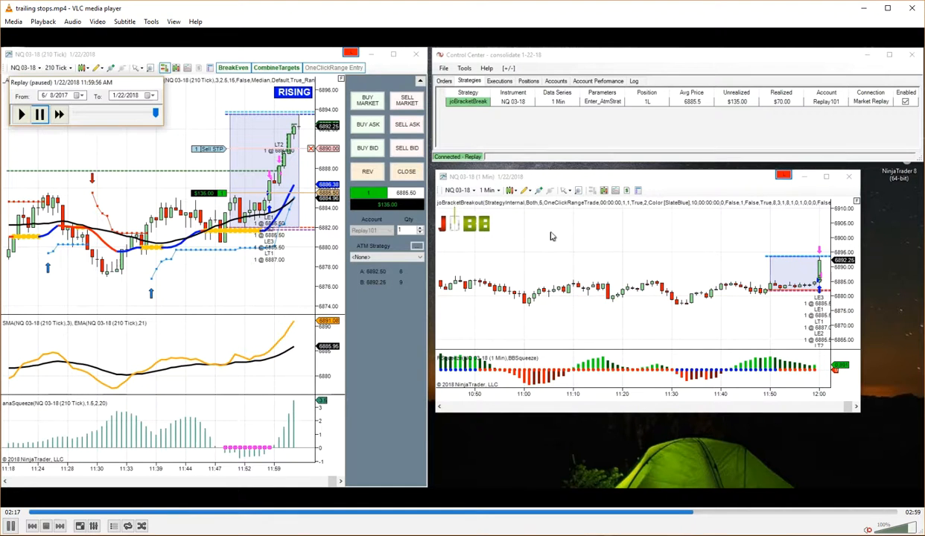
right_click(551, 236)
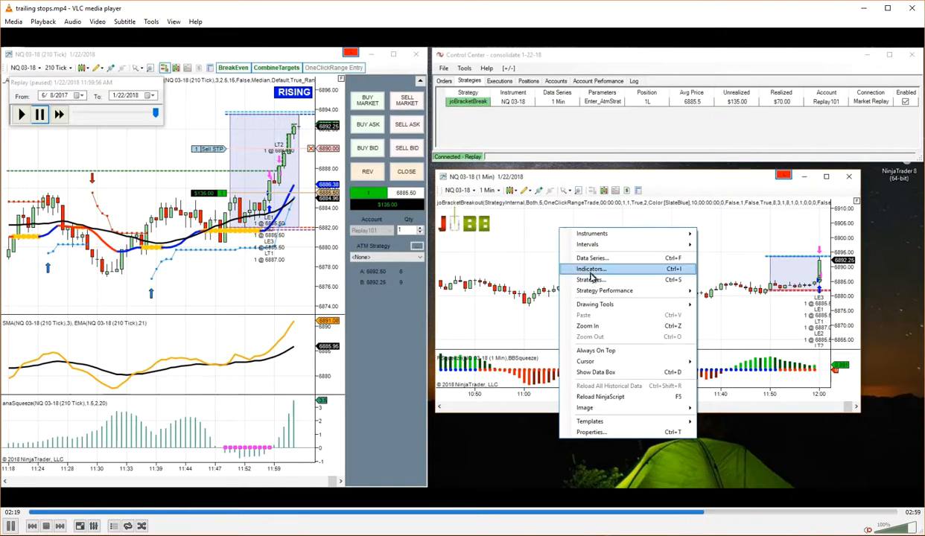
left_click(592, 280)
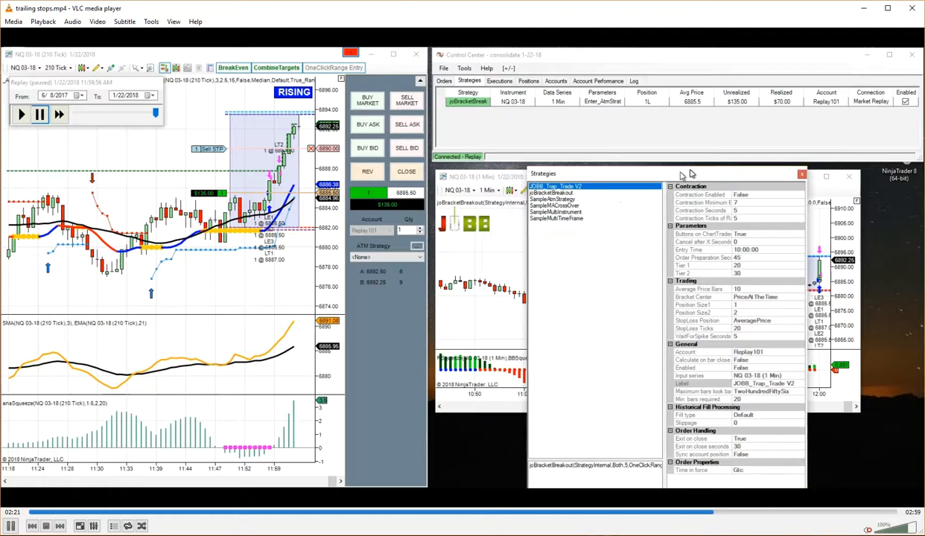